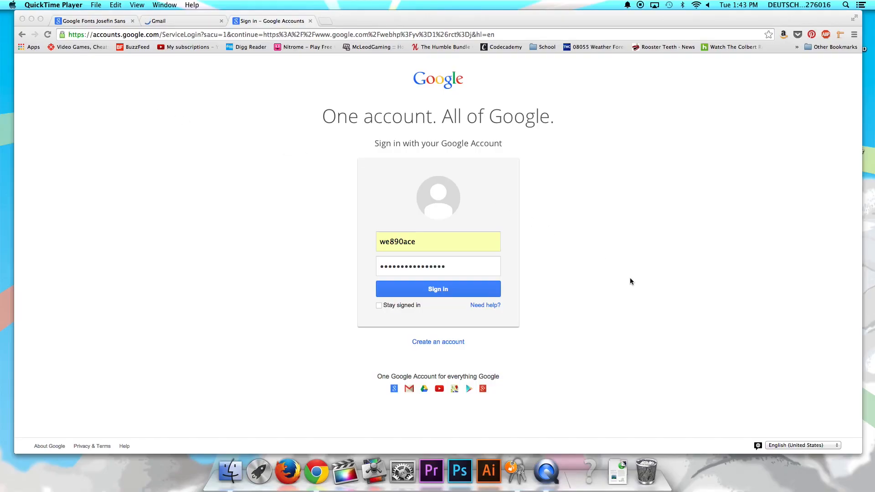
# Inspect the masked password box on the Google sign-in page to show its HTML element.
pyautogui.click(439, 266)
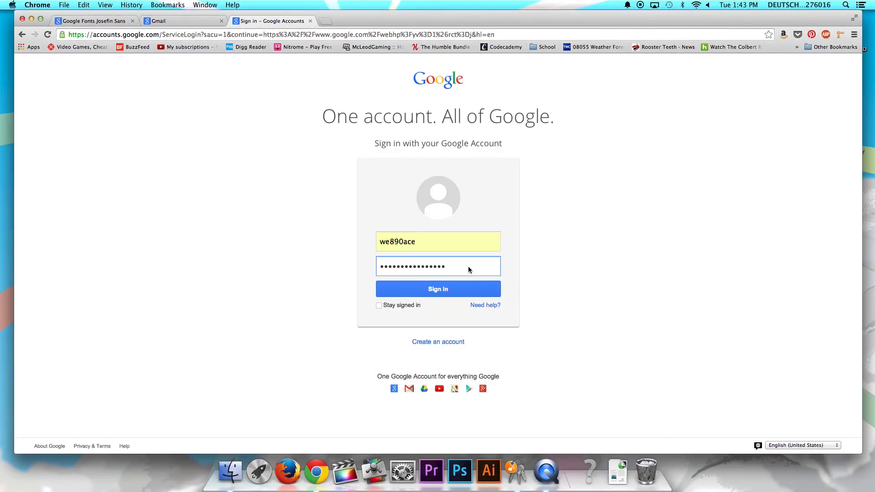
pyautogui.rightClick(439, 266)
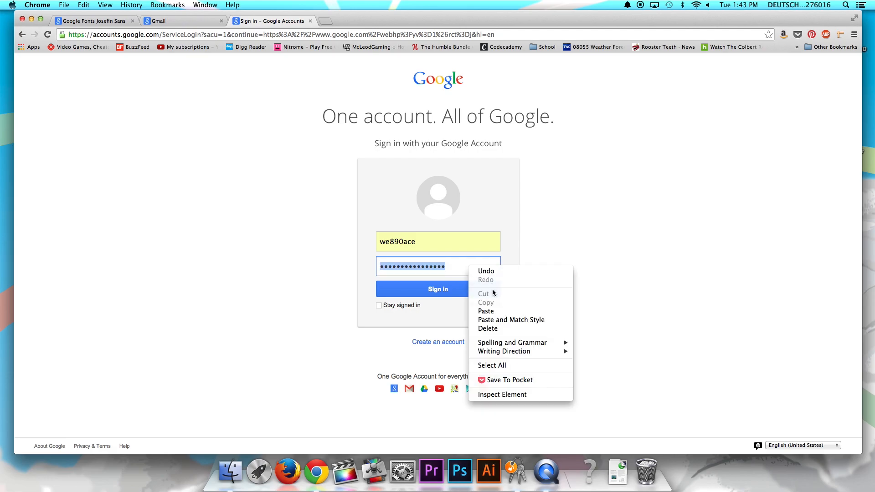
pyautogui.click(501, 394)
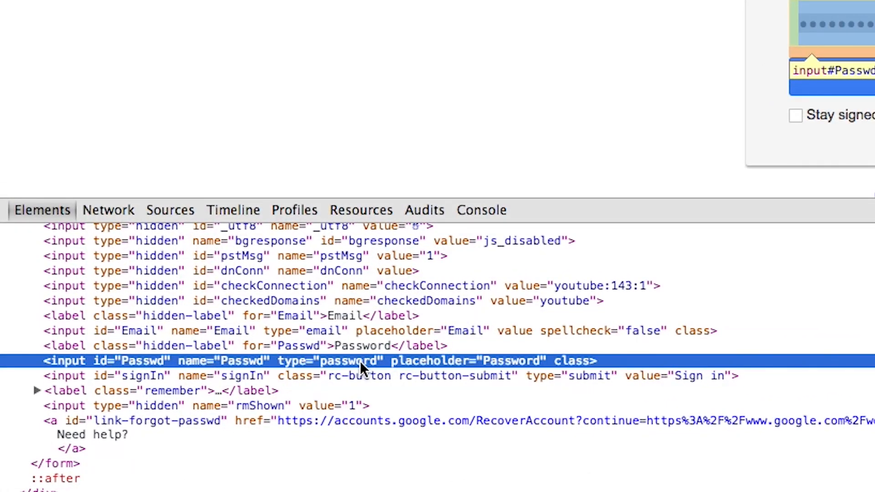
# Edit the Passwd input's type attribute to reveal plain text, then decline saving the password.
pyautogui.doubleClick(347, 361)
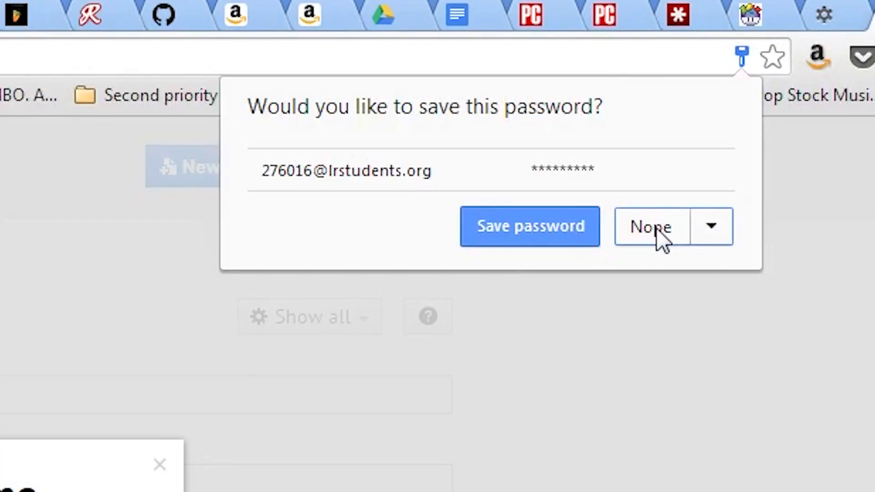
pyautogui.click(650, 226)
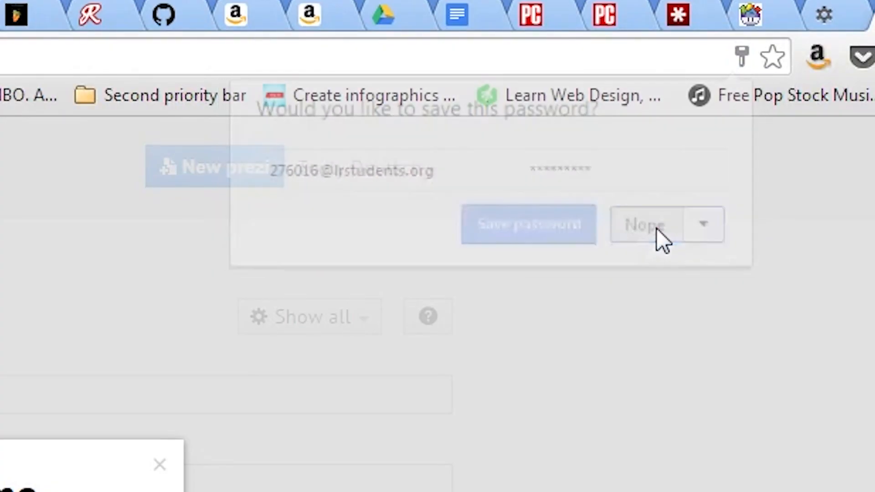
pyautogui.click(644, 224)
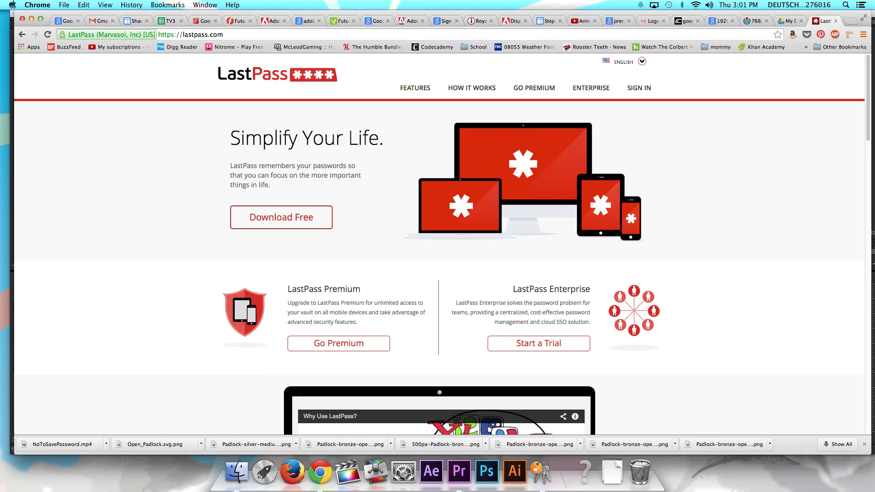